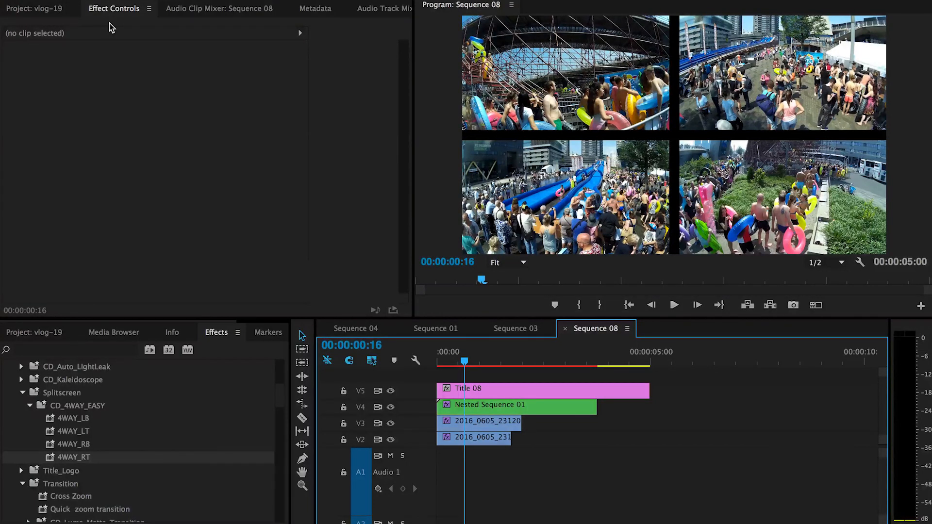
Lay the four water-slide clips end to end on V1 and browse the Presets folder options.
left_click(503, 361)
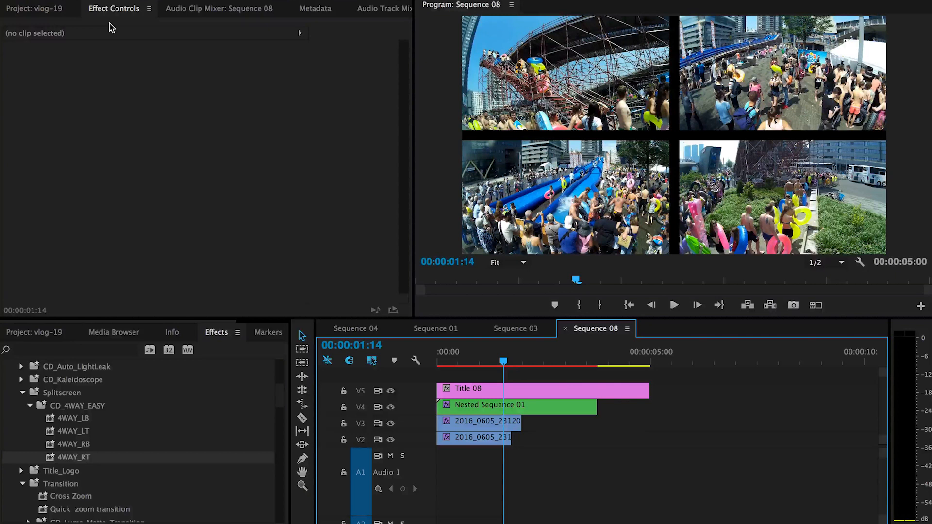
mouse_move(419, 516)
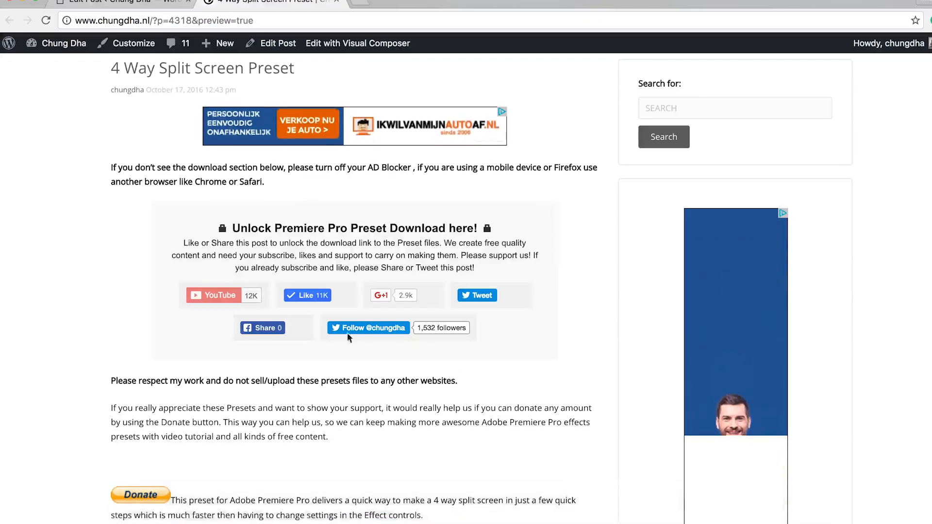
scroll("down", 3)
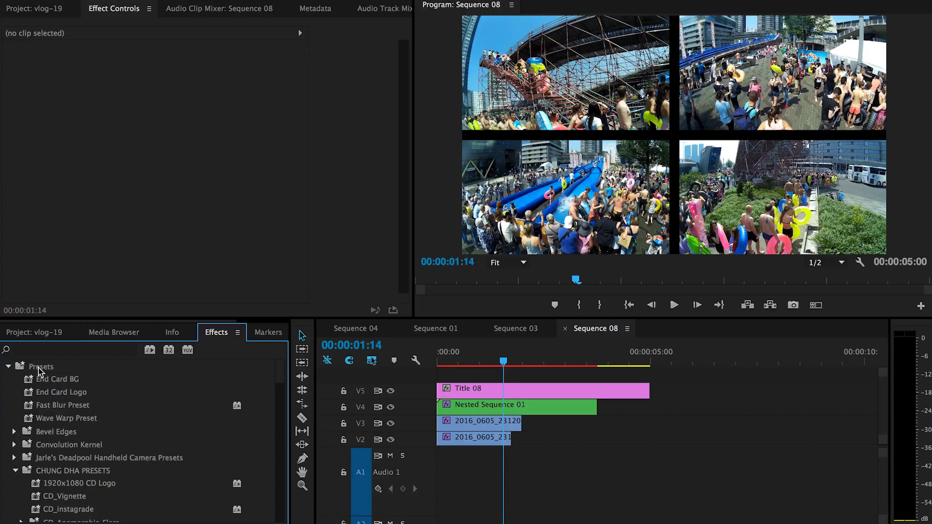
right_click(41, 366)
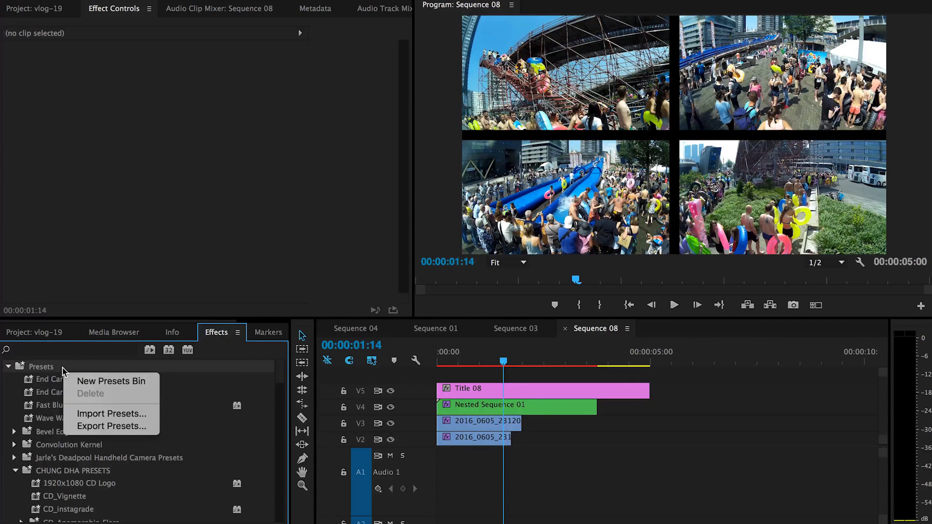
mouse_move(110, 414)
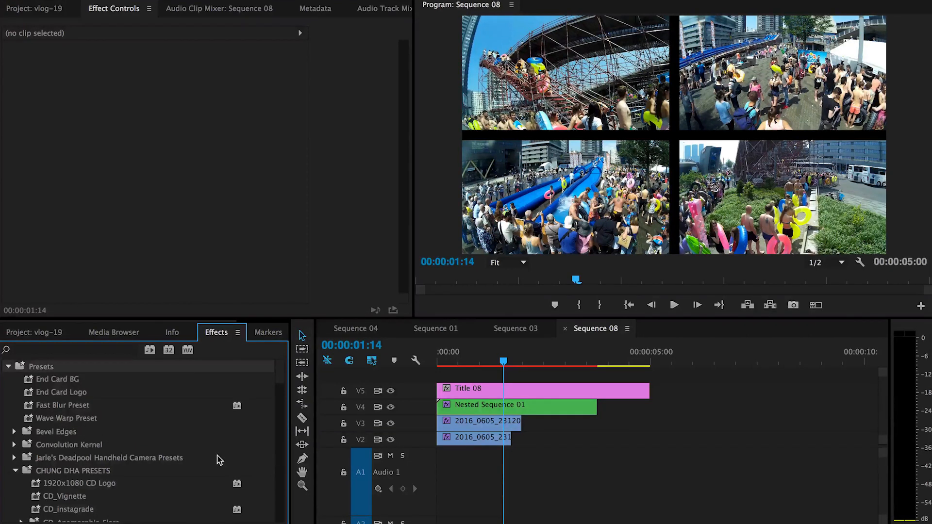
scroll("down", 3)
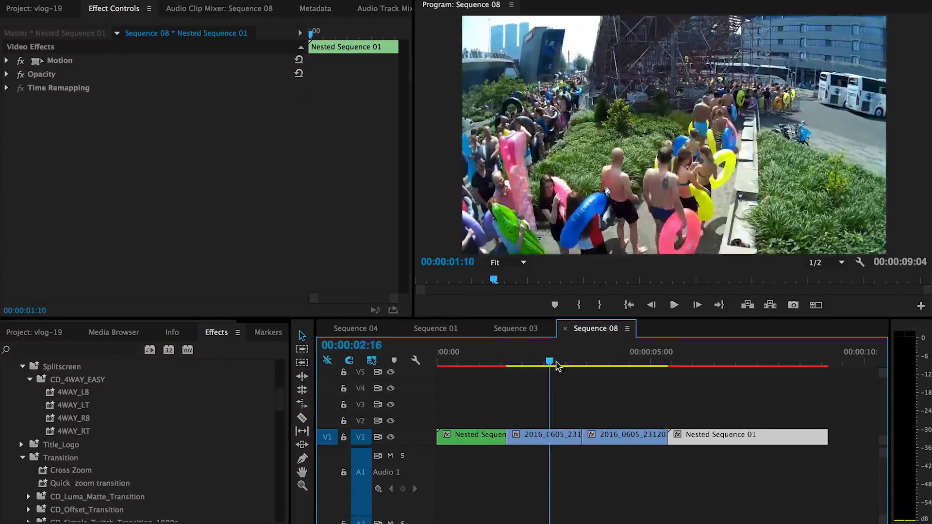
Scrub the timeline ruler to preview the third clip, then the first, full-frame.
left_click(630, 361)
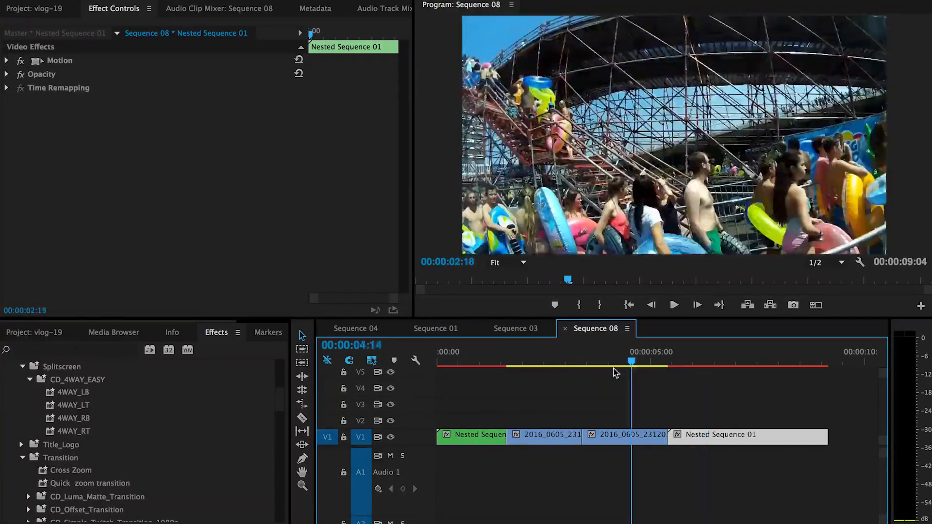
left_click(475, 361)
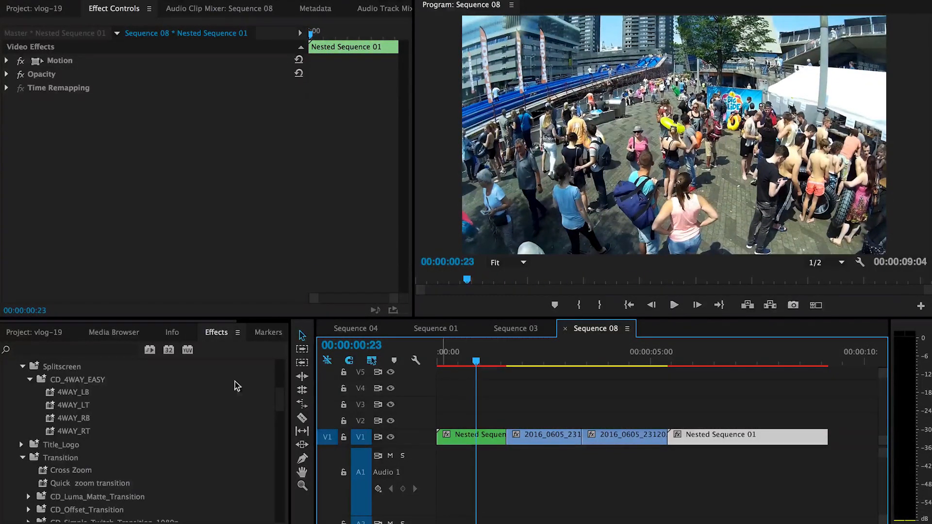
mouse_move(85, 418)
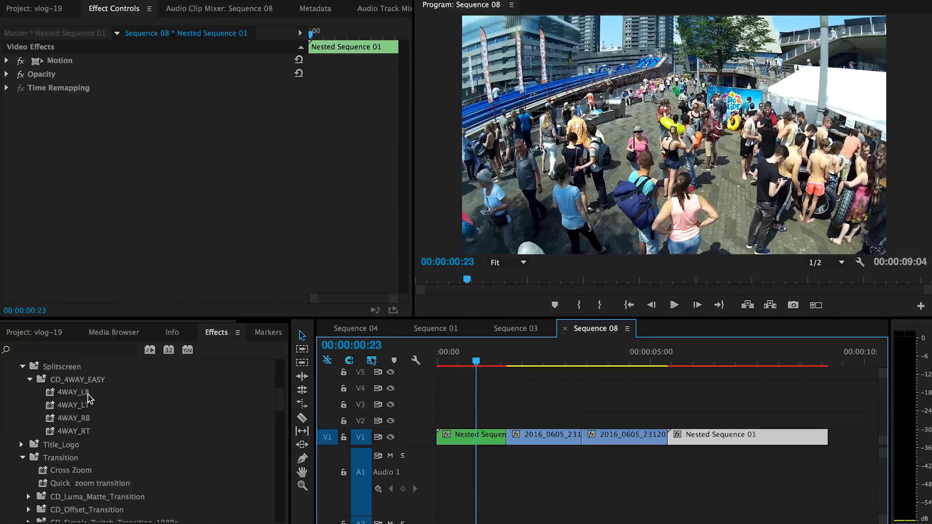
mouse_move(87, 411)
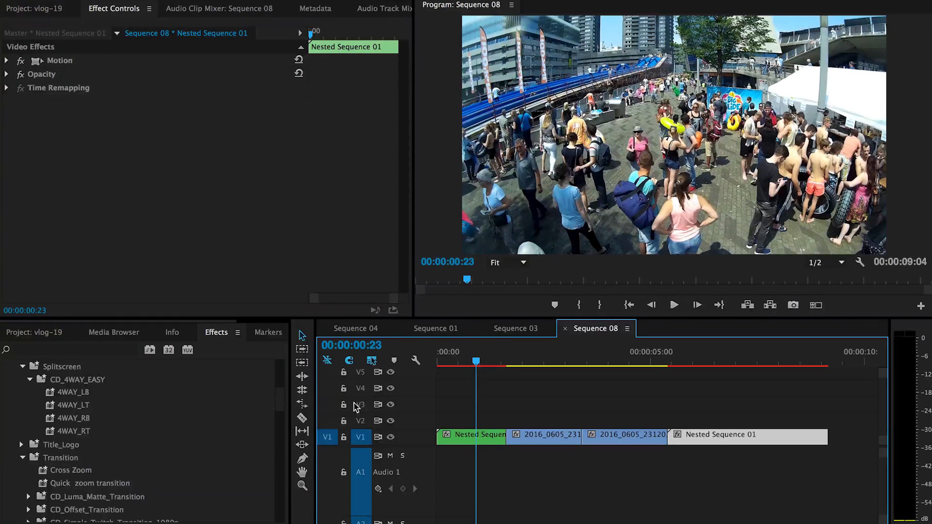
mouse_move(52, 395)
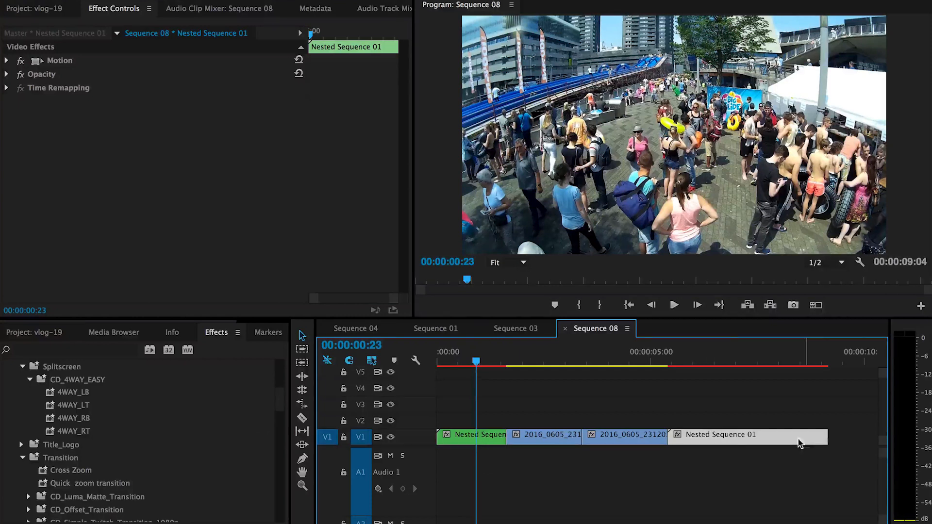
Apply the 4WAY_LB, 4WAY_LT, 4WAY_RB and 4WAY_RT presets to clips one to four.
left_click(73, 391)
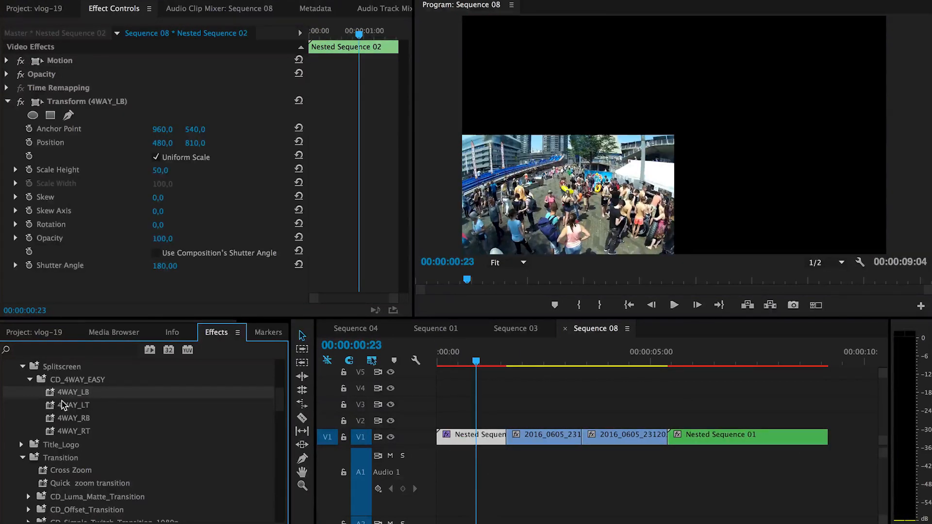
left_click(543, 434)
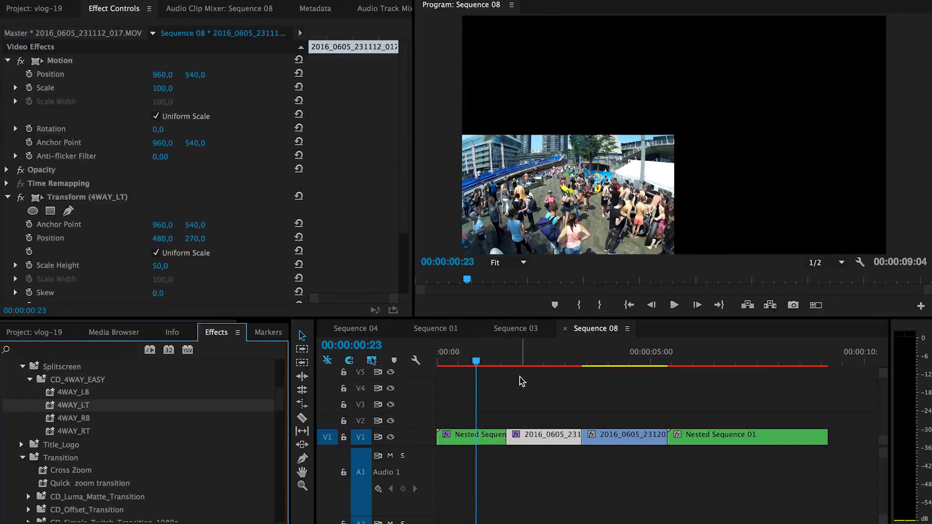
left_click(525, 361)
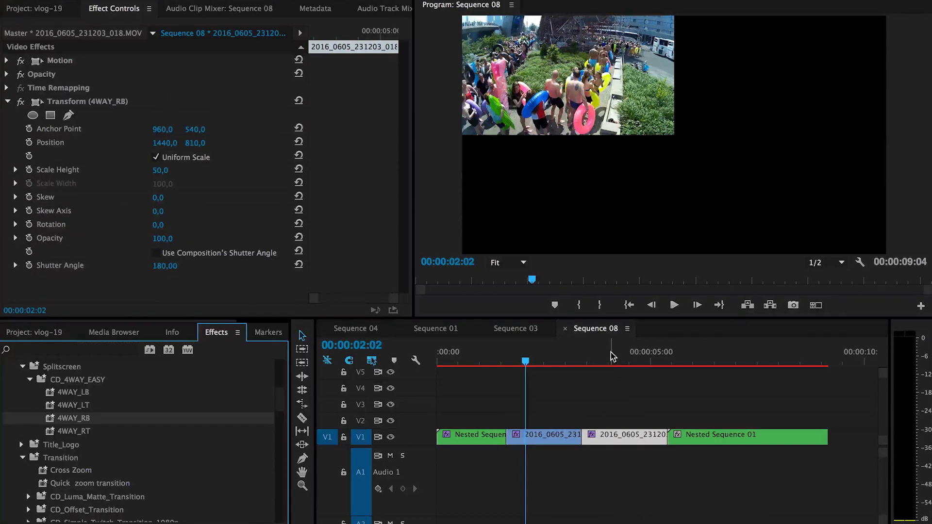
left_click(614, 352)
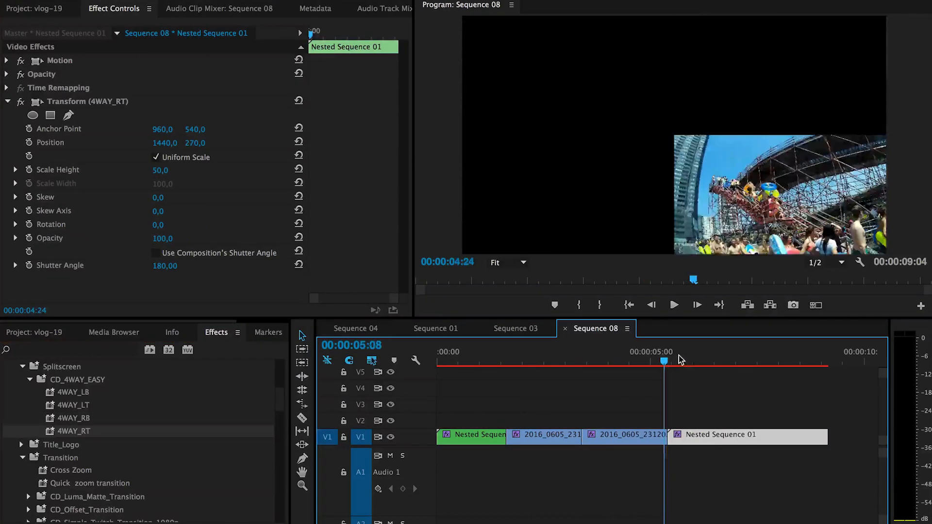
Play Sequence 08 from the start to check the quadrant split screen.
left_click(455, 360)
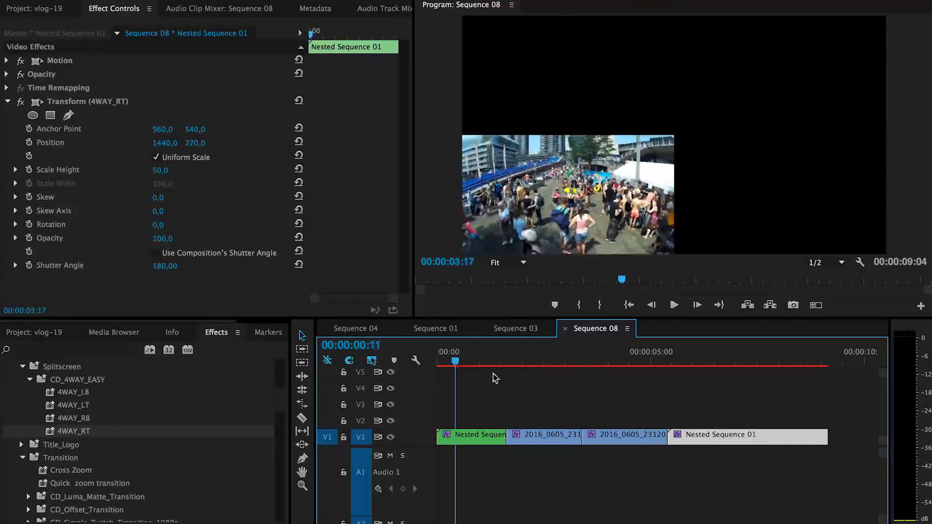
left_click(744, 352)
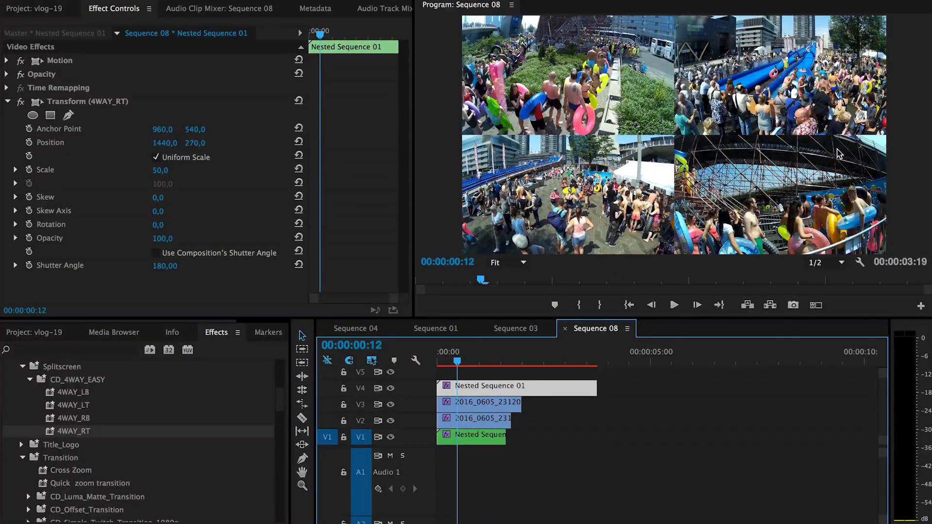
mouse_move(672, 138)
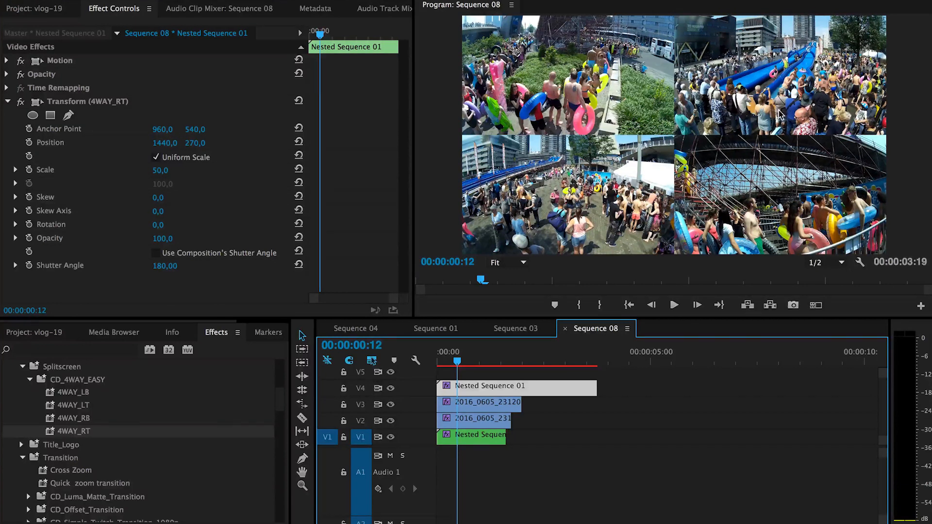
mouse_move(665, 208)
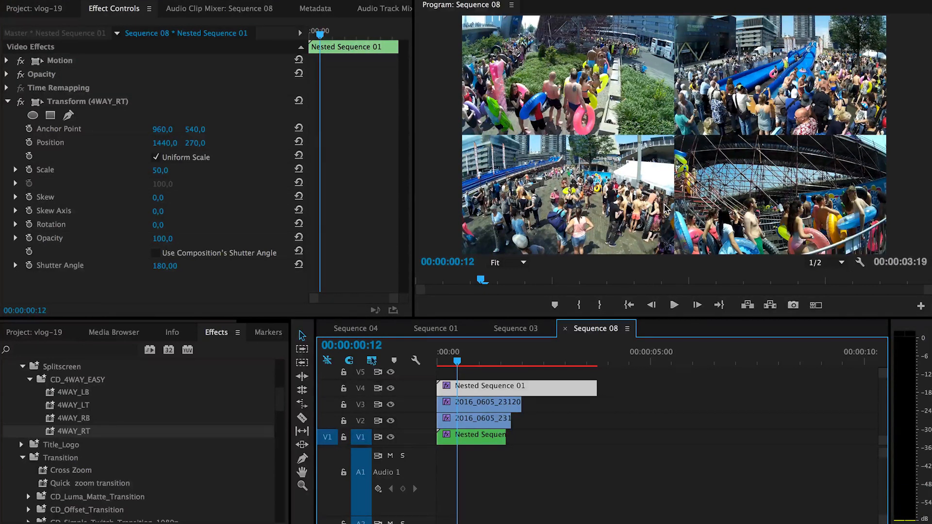
mouse_move(632, 108)
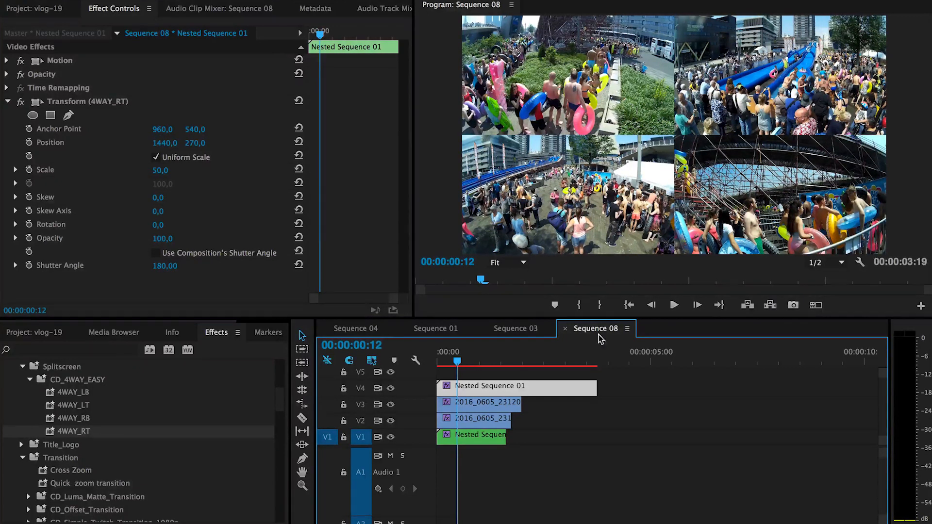
mouse_move(318, 246)
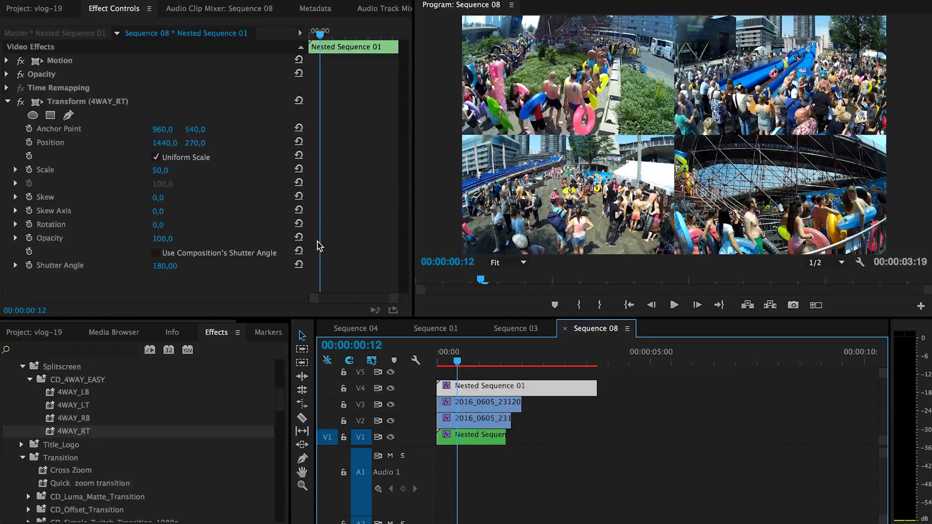
mouse_move(263, 164)
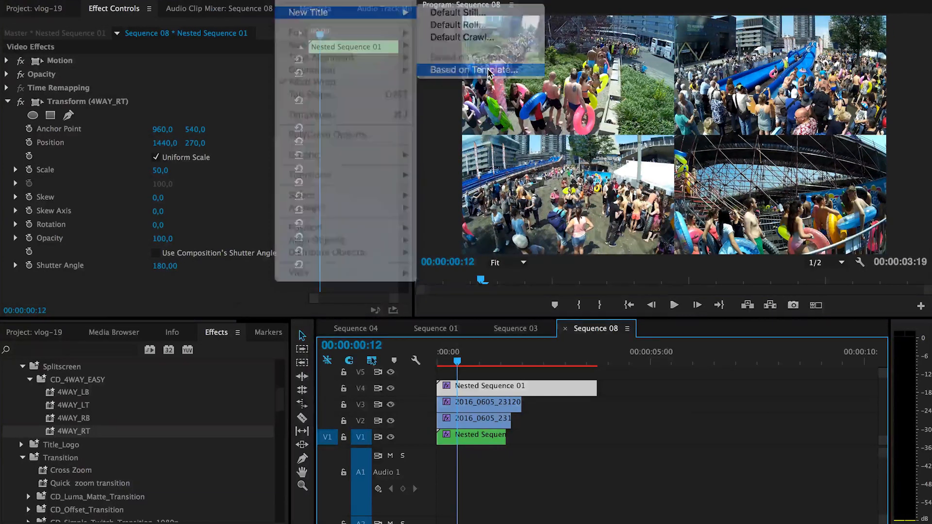
Create a title based on the 4way border user template showing a white cross.
left_click(467, 69)
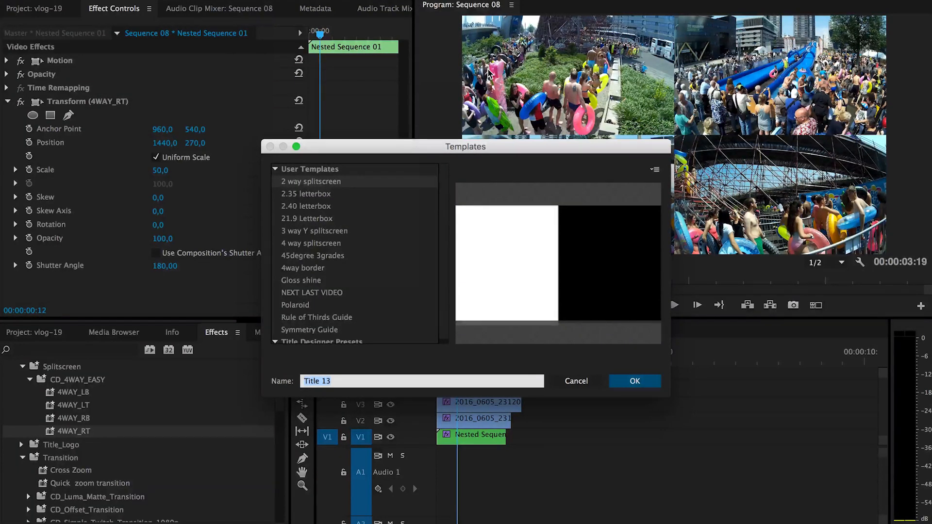
left_click(654, 170)
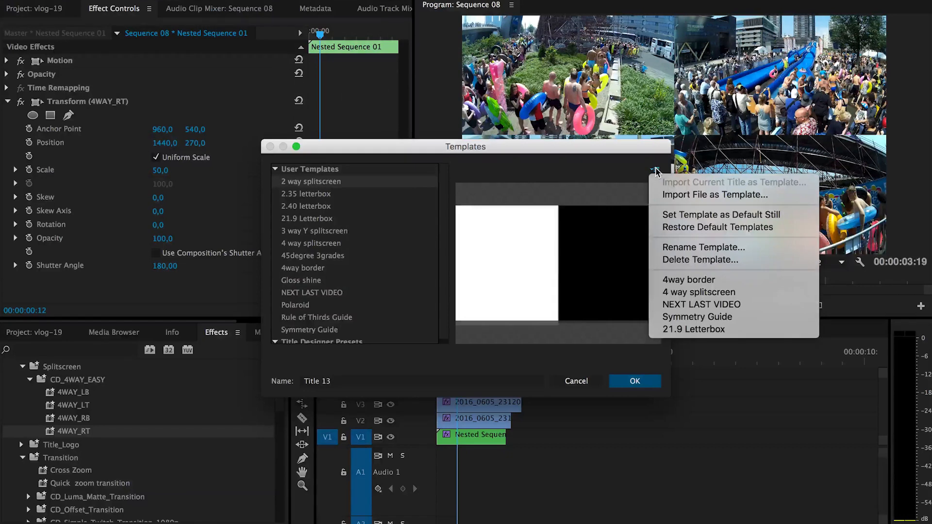
mouse_move(717, 194)
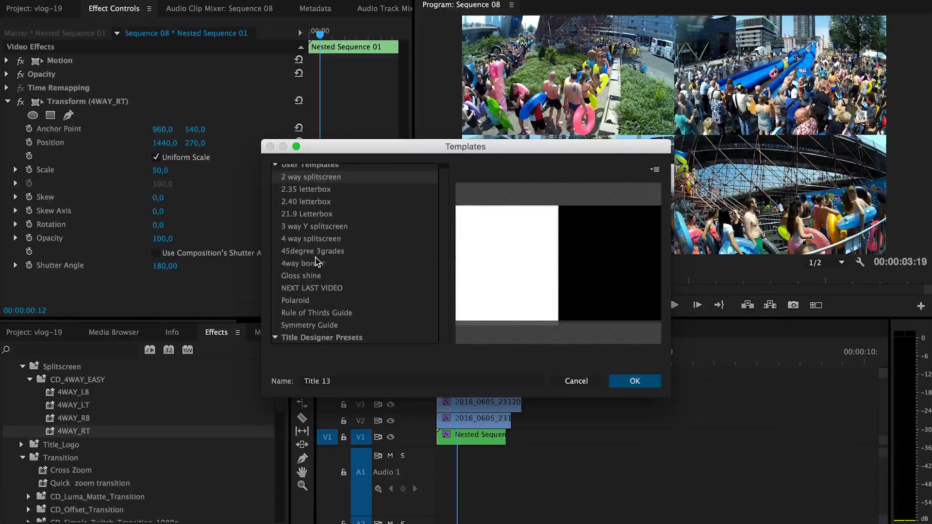
left_click(303, 263)
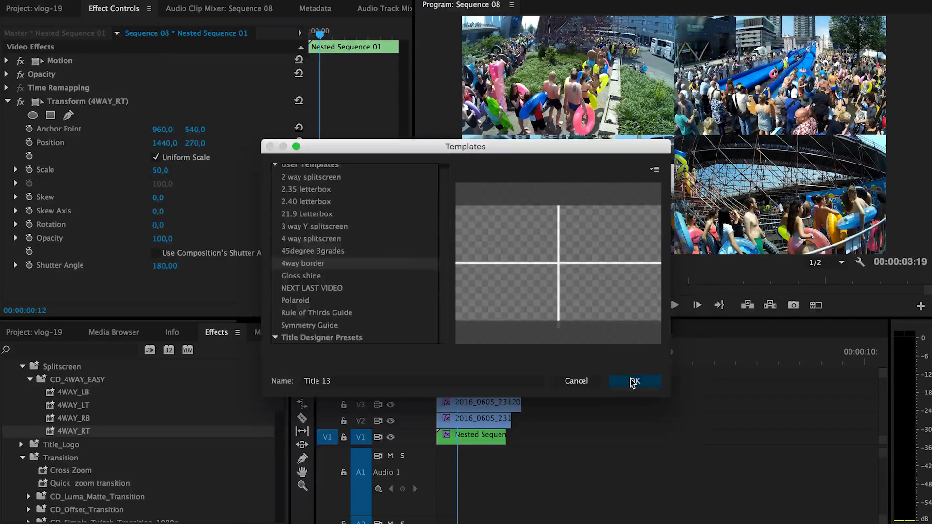
Confirm Title 13, leave the Titler and drop it on V5 above the nested clips.
left_click(633, 381)
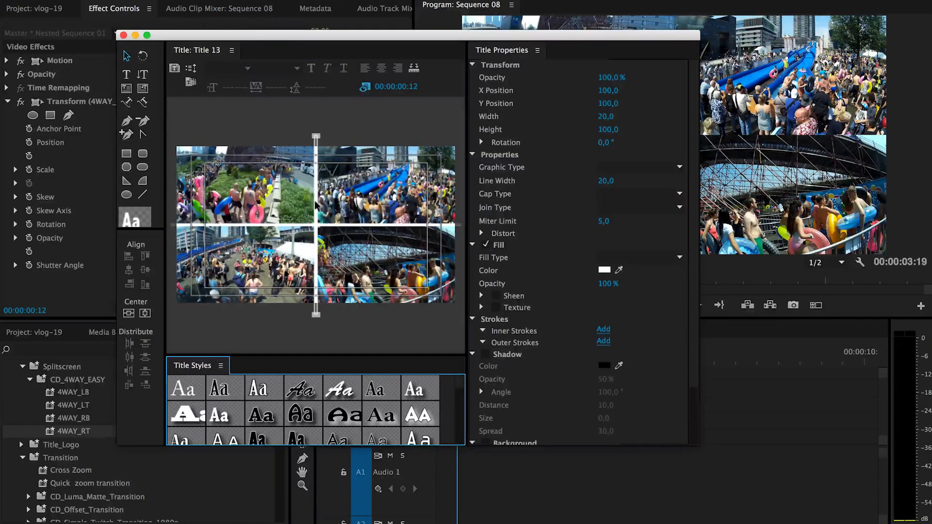
mouse_move(124, 35)
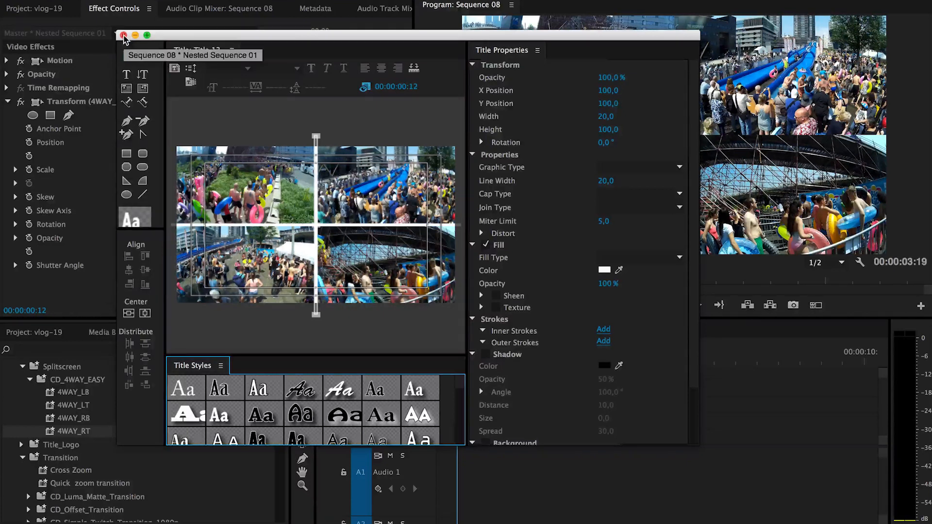
left_click(123, 34)
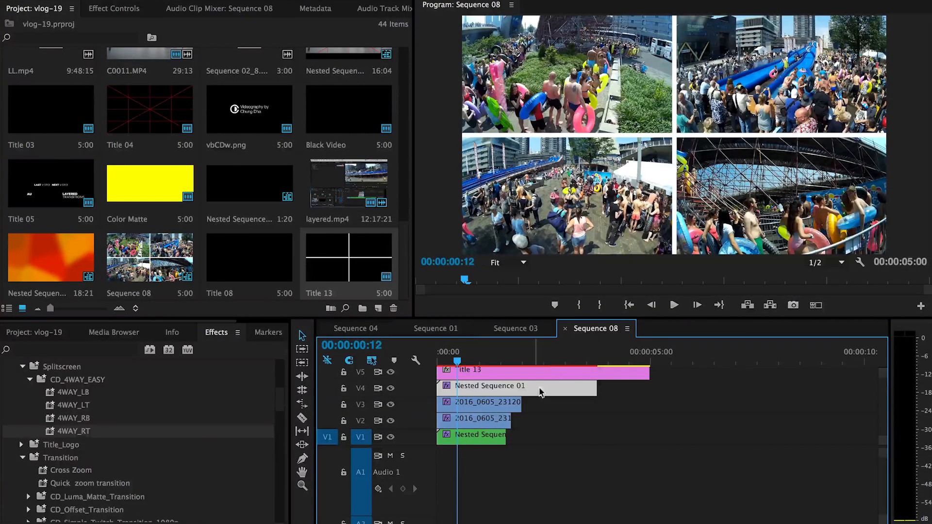
left_click(475, 352)
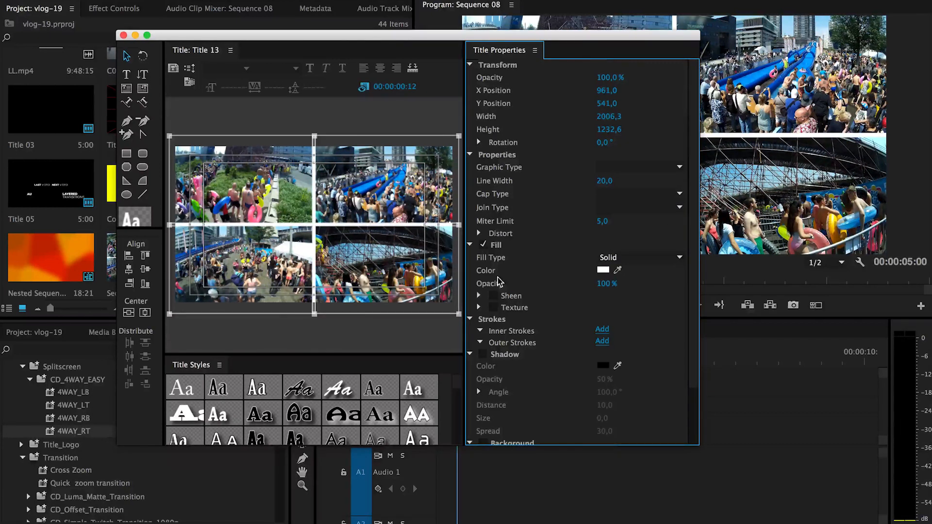
Set Title 13's cross fill colour to black (000000) in the Color Picker.
left_click(603, 270)
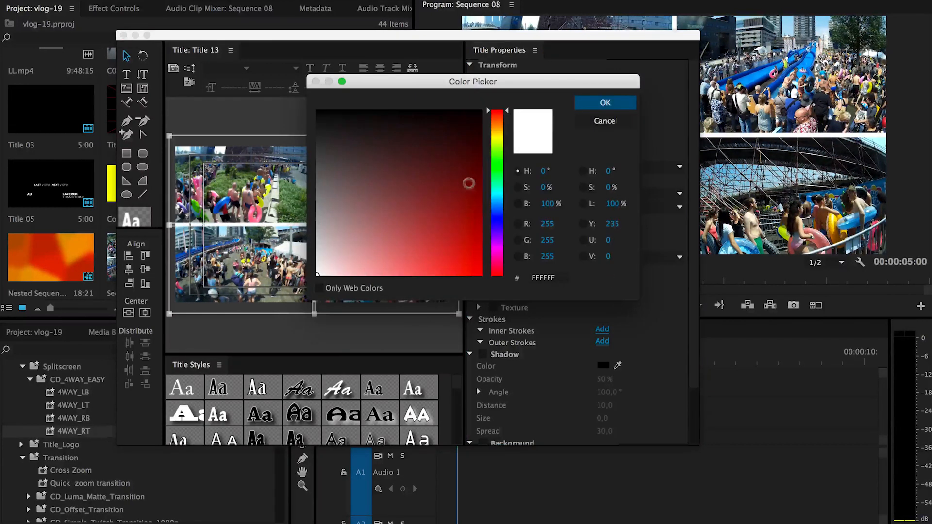
left_click(366, 110)
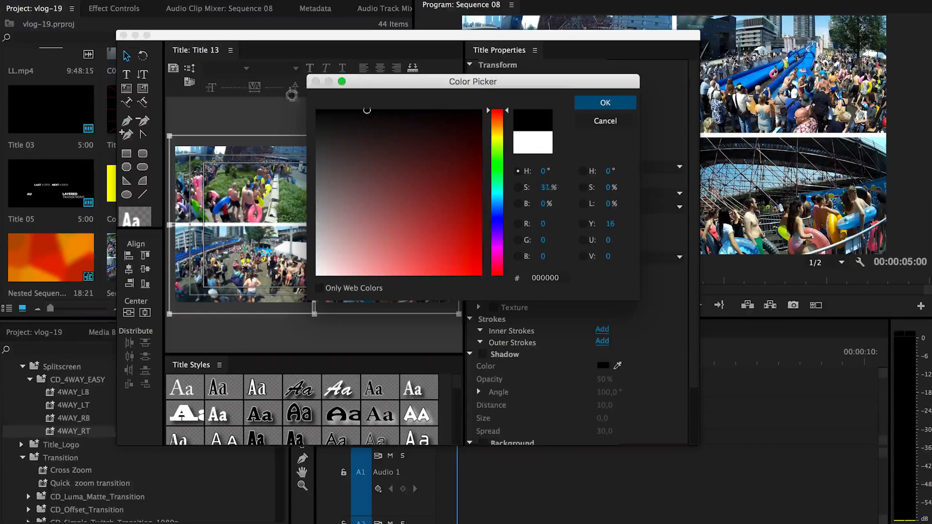
left_click(603, 103)
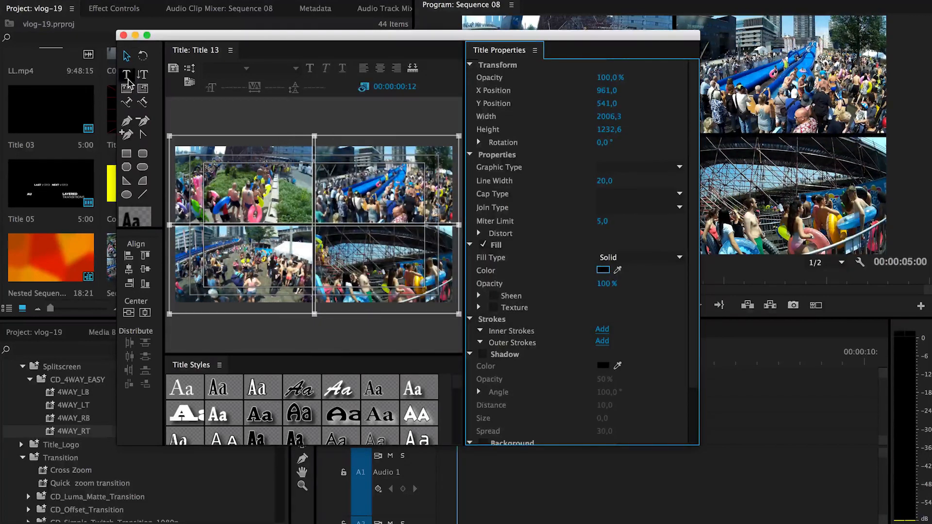